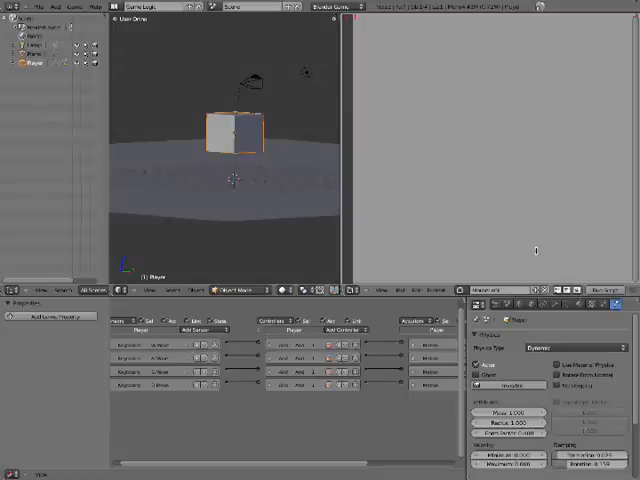
pyautogui.moveTo(504, 224)
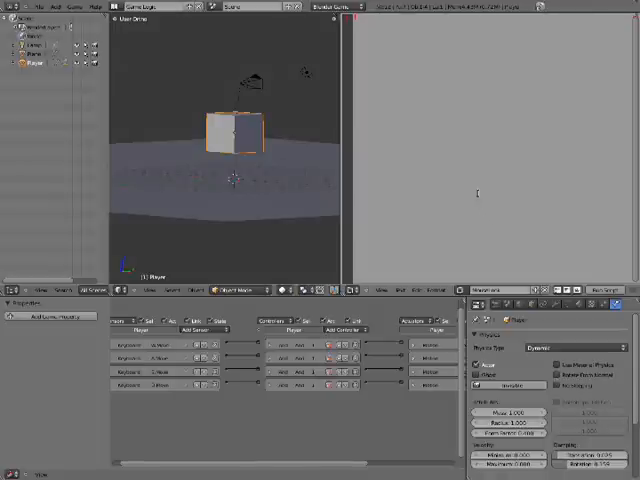
# Change the empty right-hand area into a Text Editor for the mouse-look script
pyautogui.rightClick(476, 192)
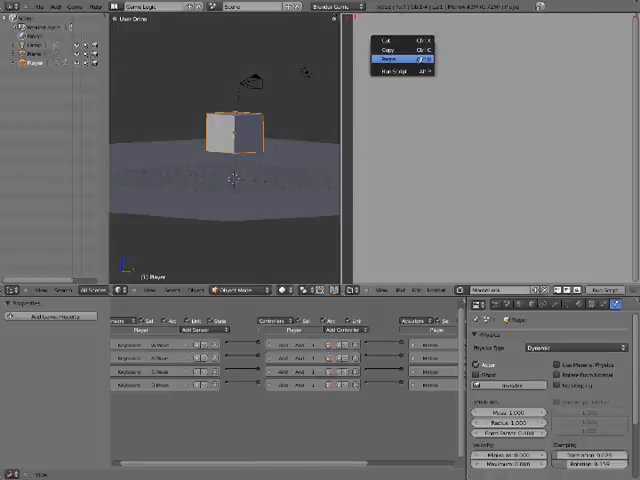
pyautogui.click(392, 60)
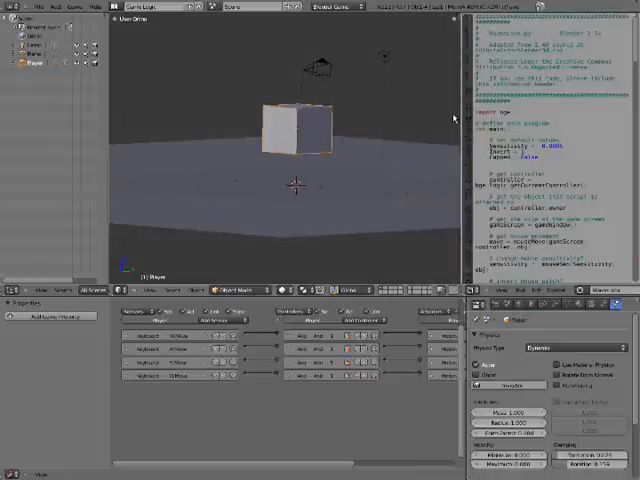
pyautogui.moveTo(420, 168)
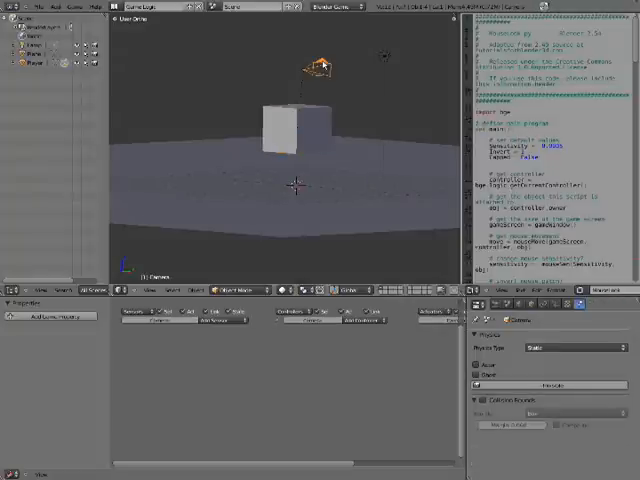
# Add a sensor to the camera and set its type to Mouse
pyautogui.click(218, 322)
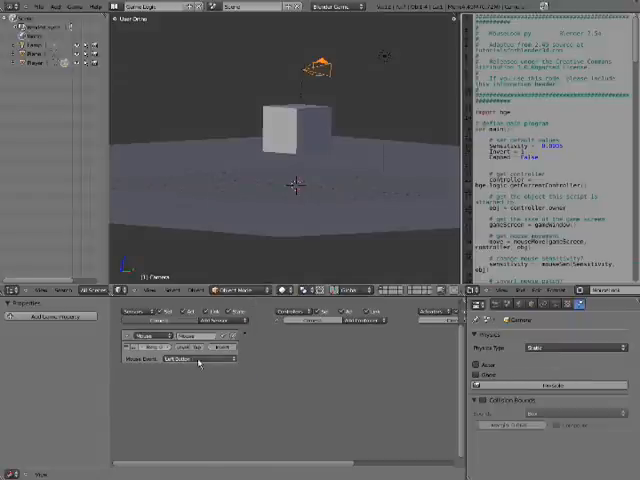
pyautogui.click(196, 358)
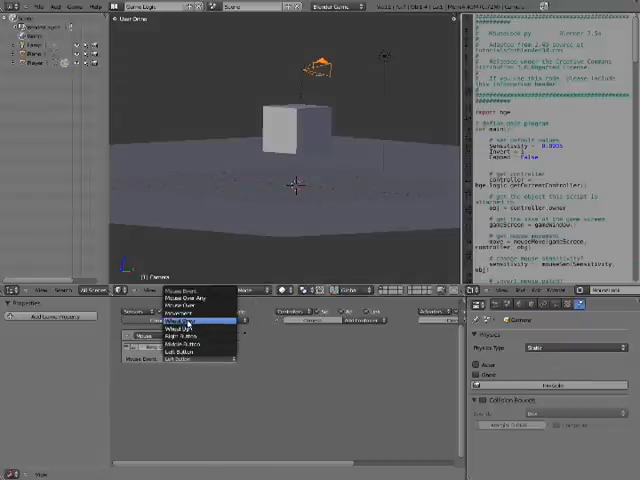
pyautogui.click(184, 332)
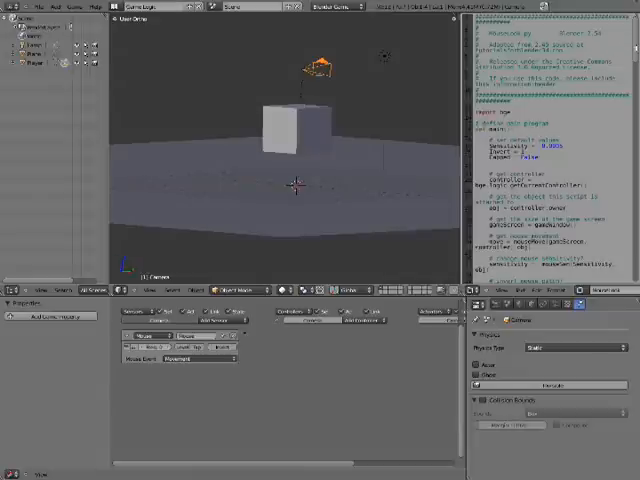
pyautogui.scroll(-3)
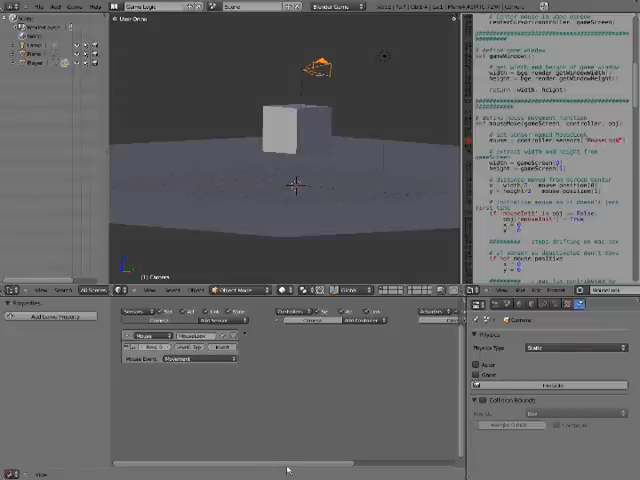
# Add a Python controller to the camera and assign the mouse-look script to it
pyautogui.click(350, 320)
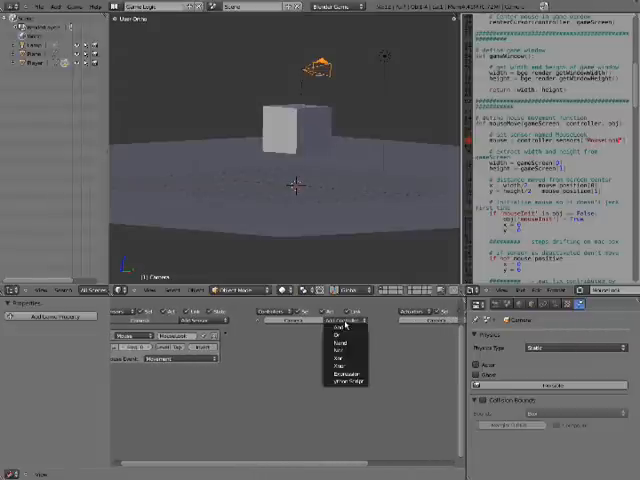
pyautogui.moveTo(344, 324)
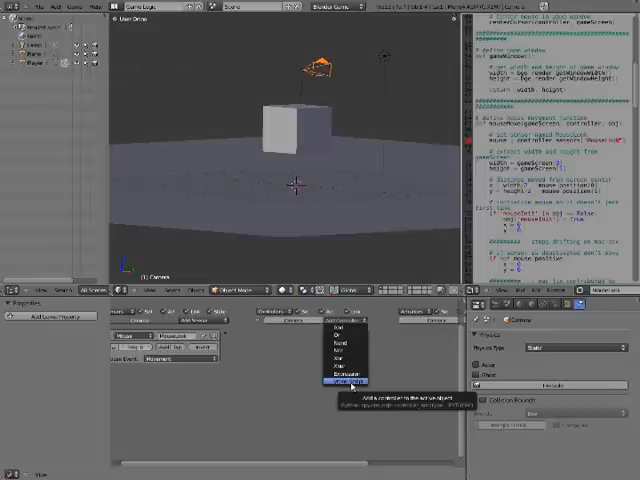
pyautogui.click(348, 382)
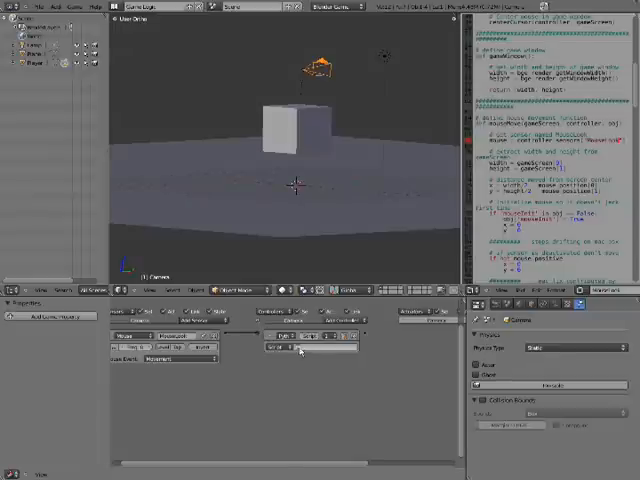
pyautogui.click(310, 348)
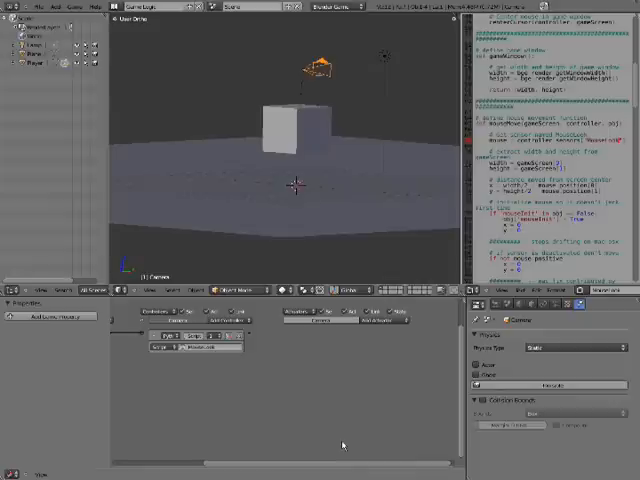
pyautogui.moveTo(308, 412)
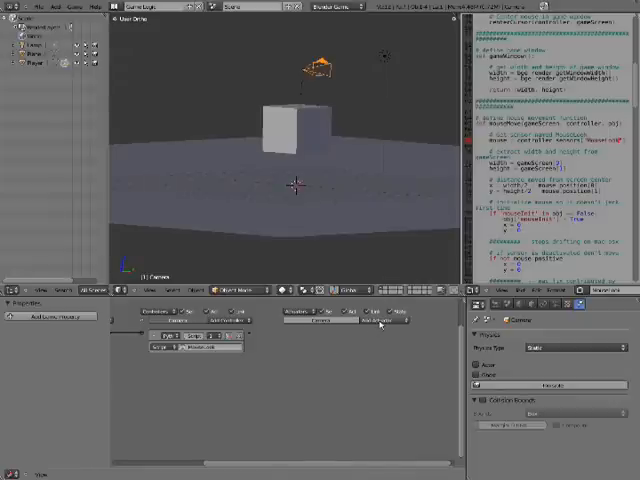
# Add an actuator to the camera's logic beside the sensor and controller
pyautogui.click(380, 320)
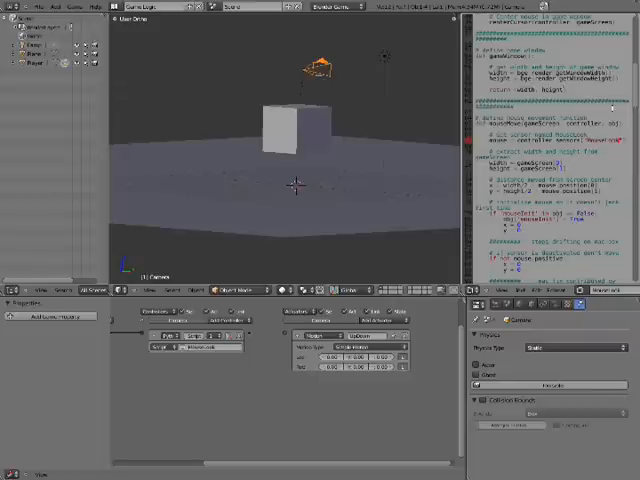
pyautogui.scroll(-3)
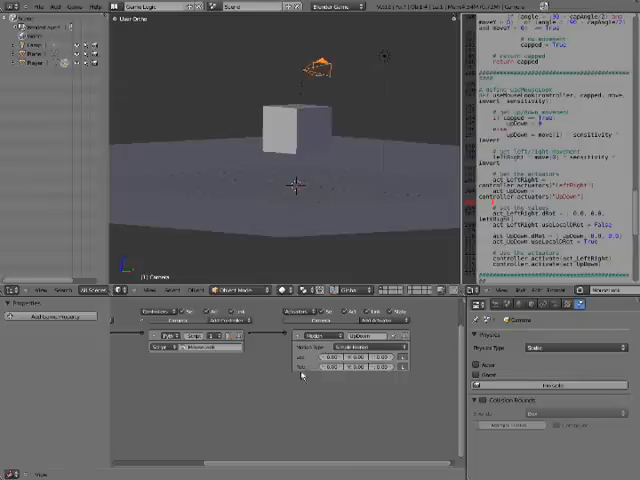
pyautogui.moveTo(336, 390)
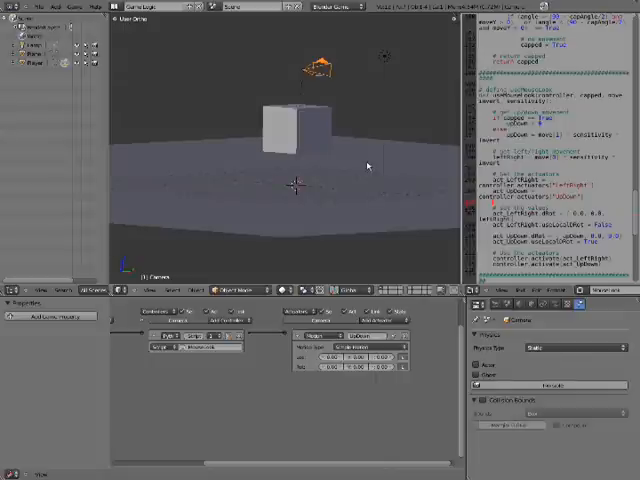
pyautogui.moveTo(318, 118)
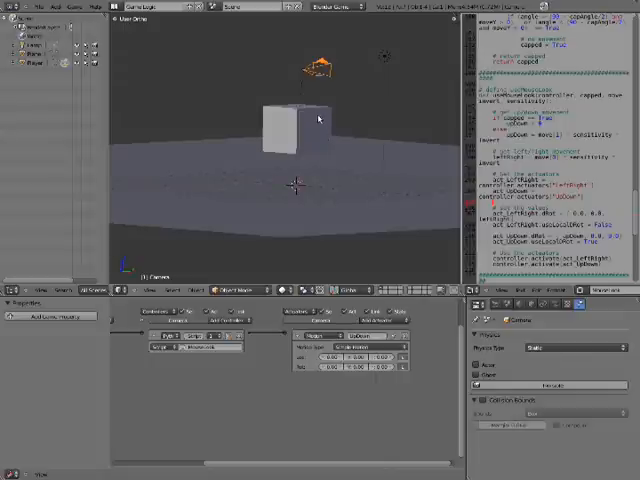